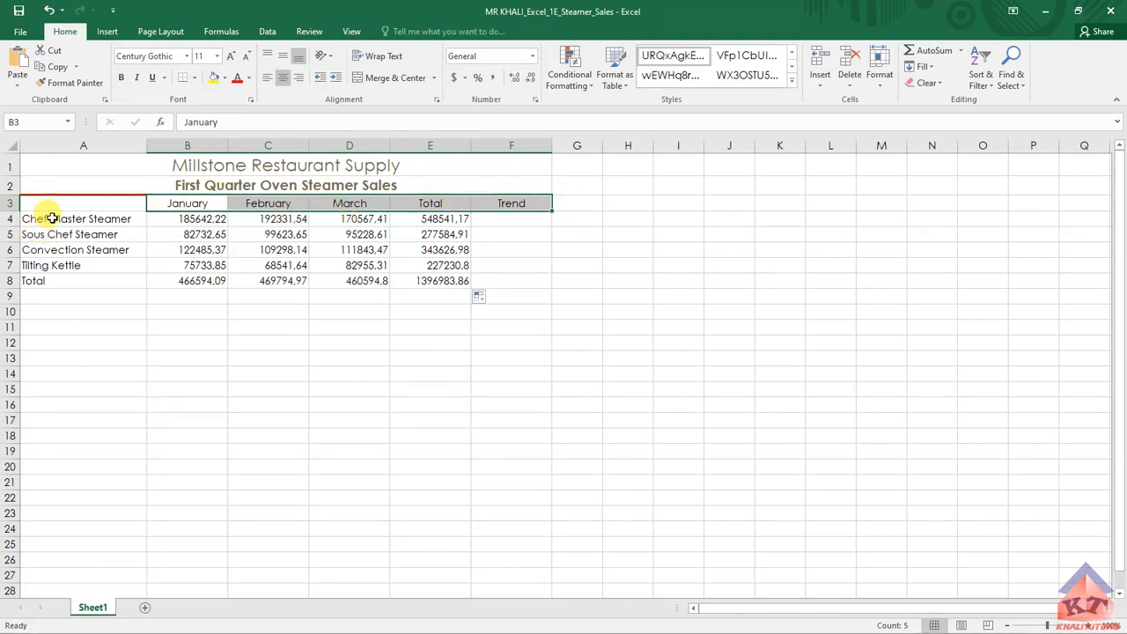
- Apply Heading 4 to product row titles A4:A8 and month column titles B3:F3
click(83, 218)
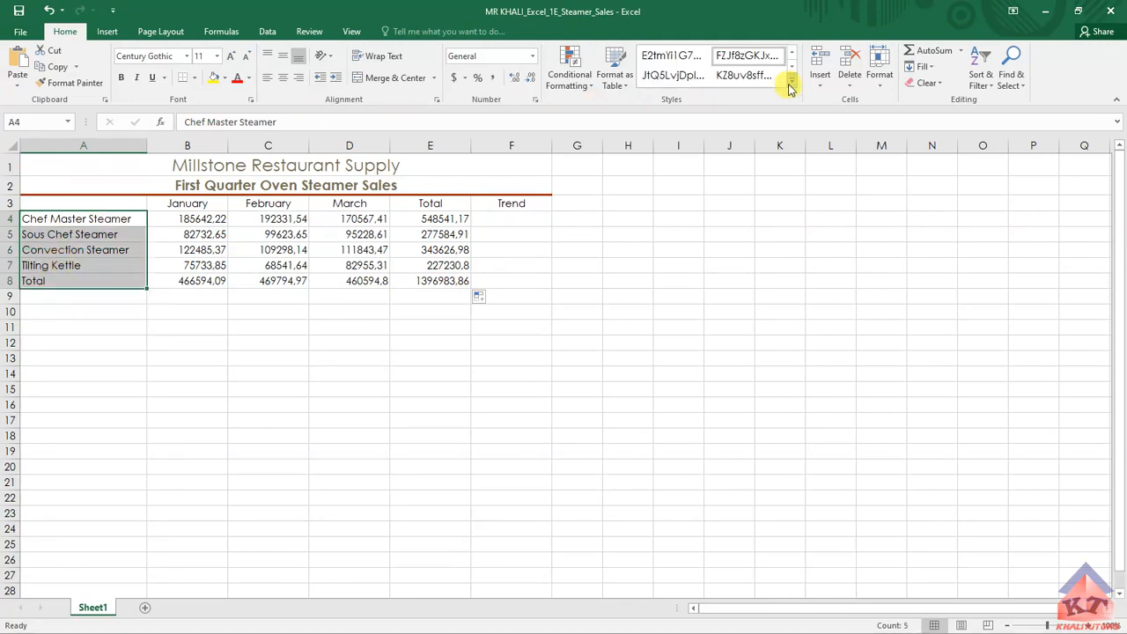
click(790, 82)
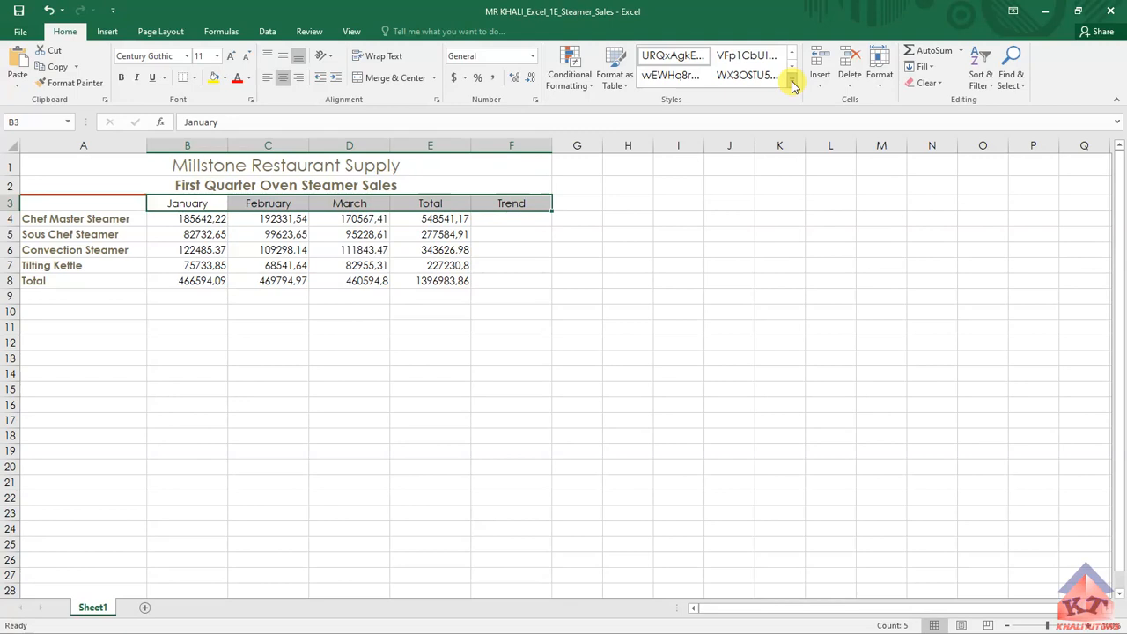
click(790, 74)
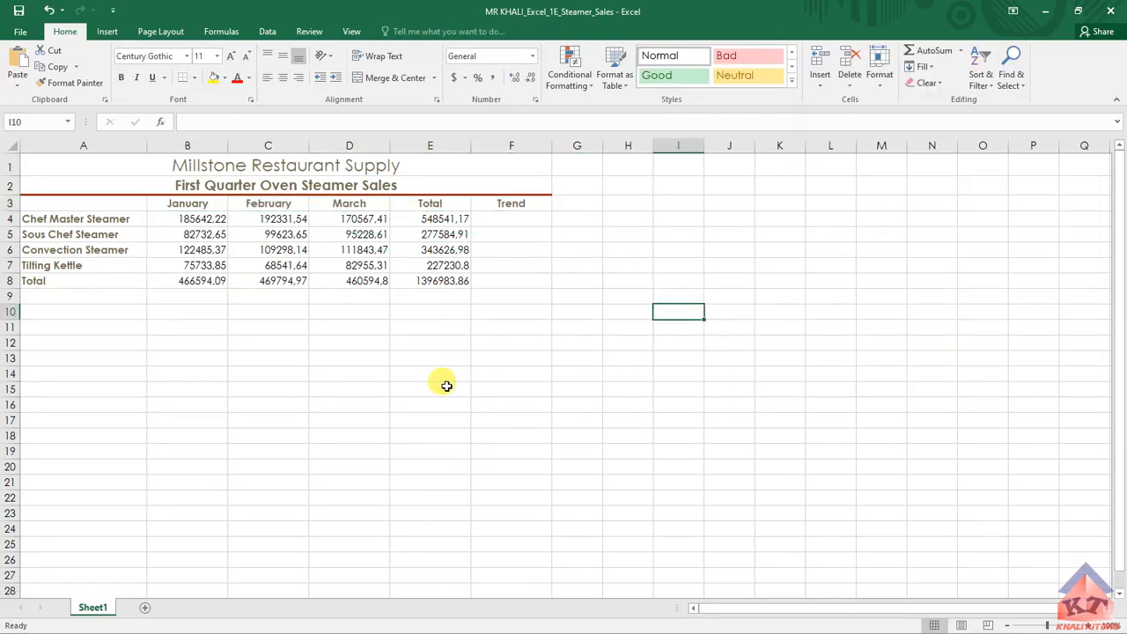
click(430, 343)
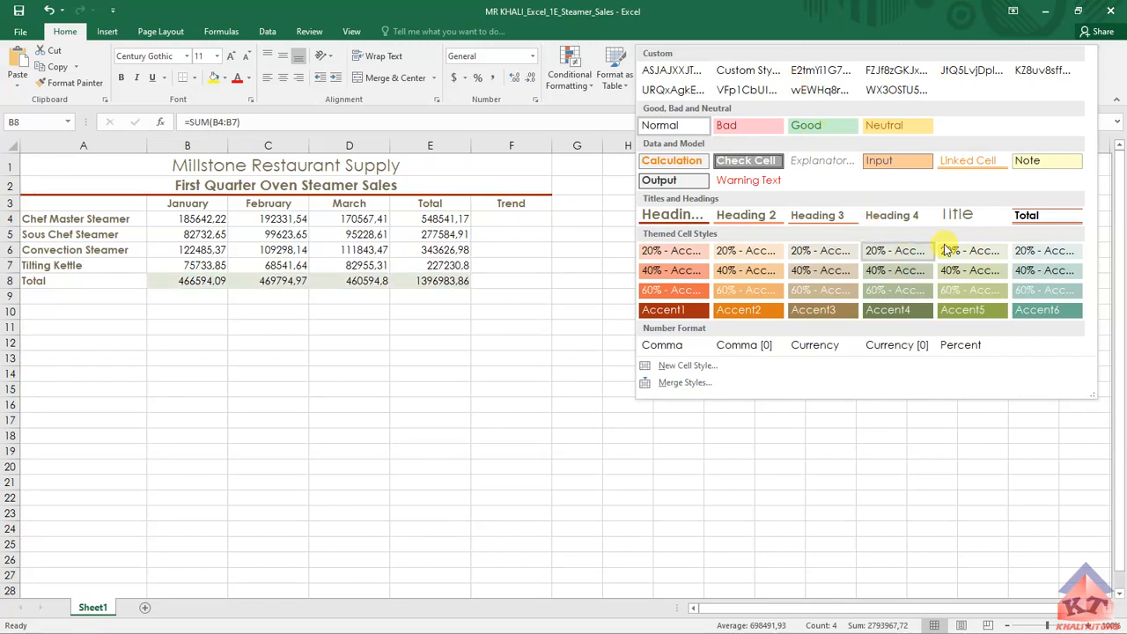
- Apply the Total cell style to the sums in B8:E8
click(511, 375)
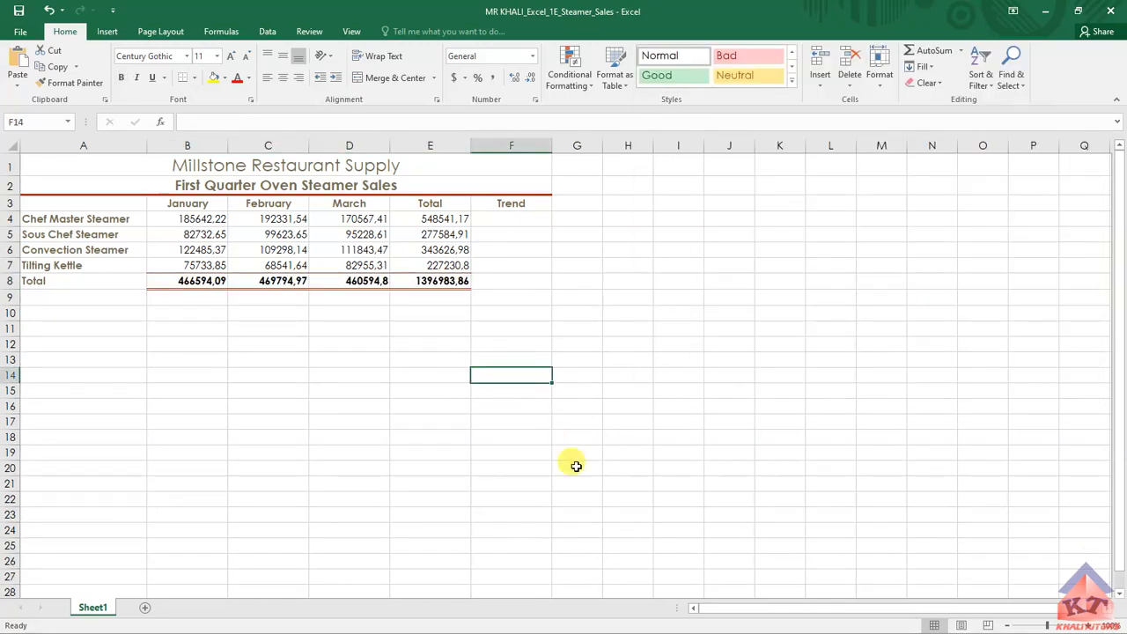
mouse_move(691, 358)
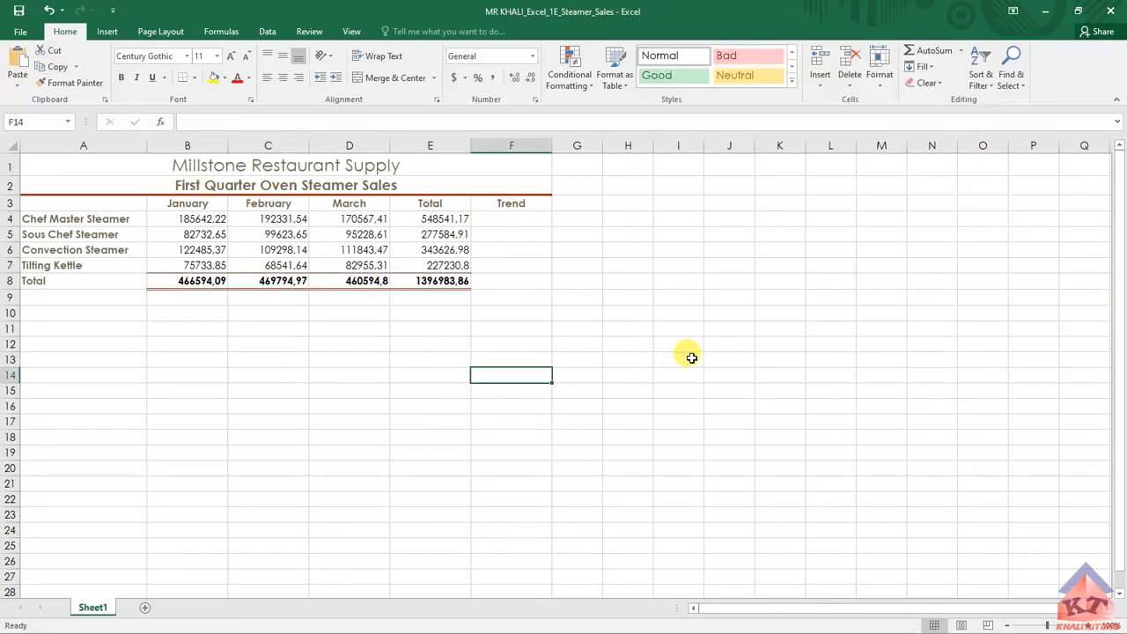
mouse_move(431, 392)
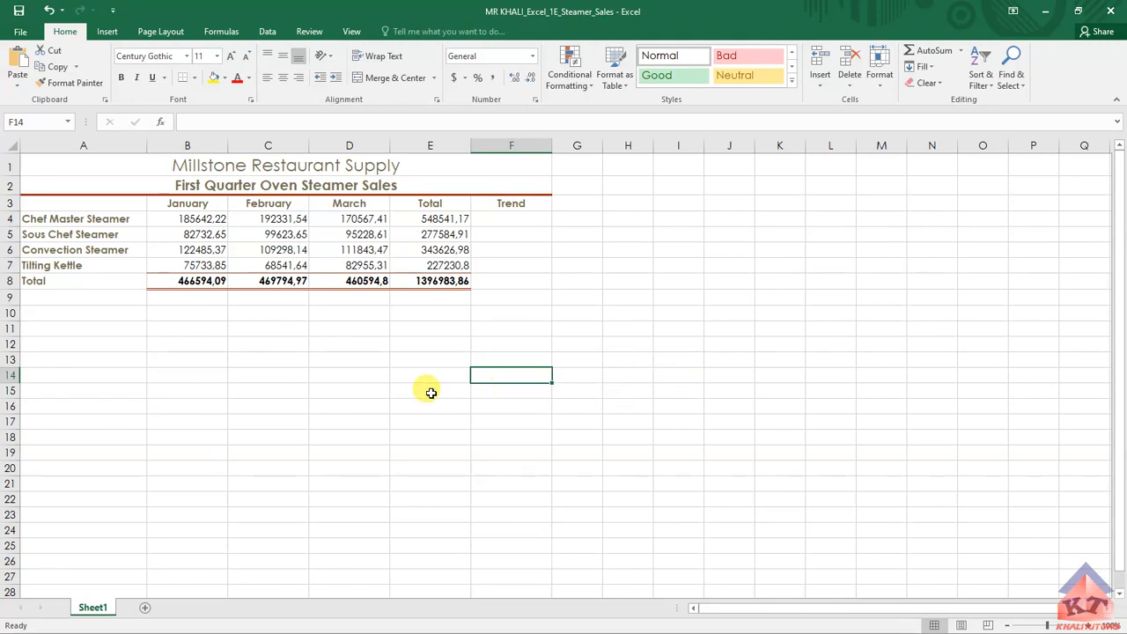
click(430, 375)
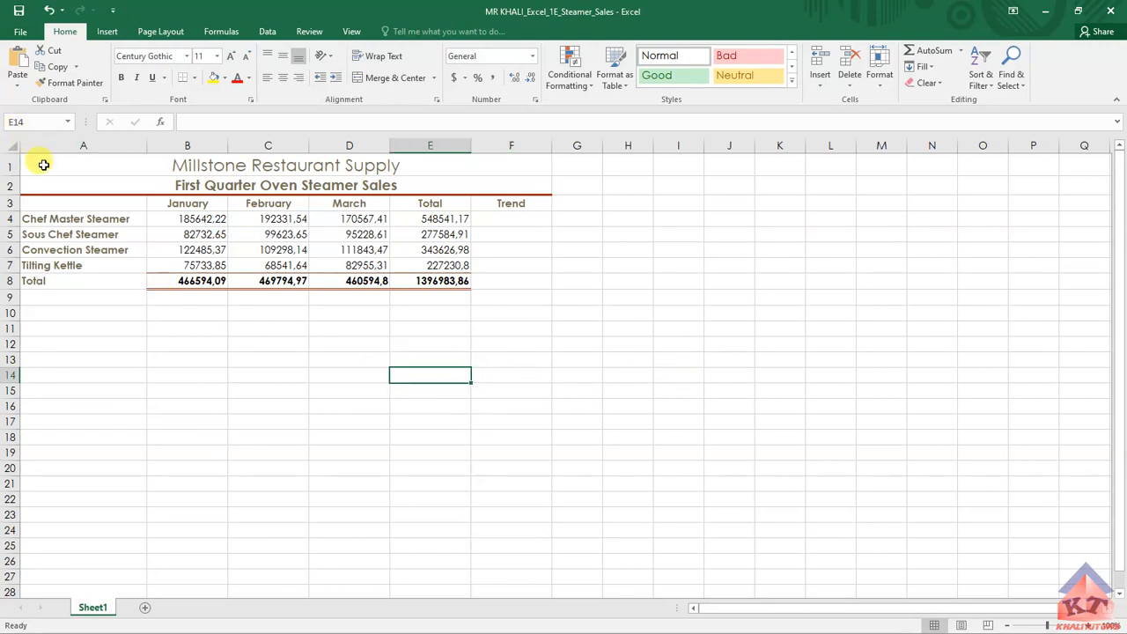
mouse_move(337, 365)
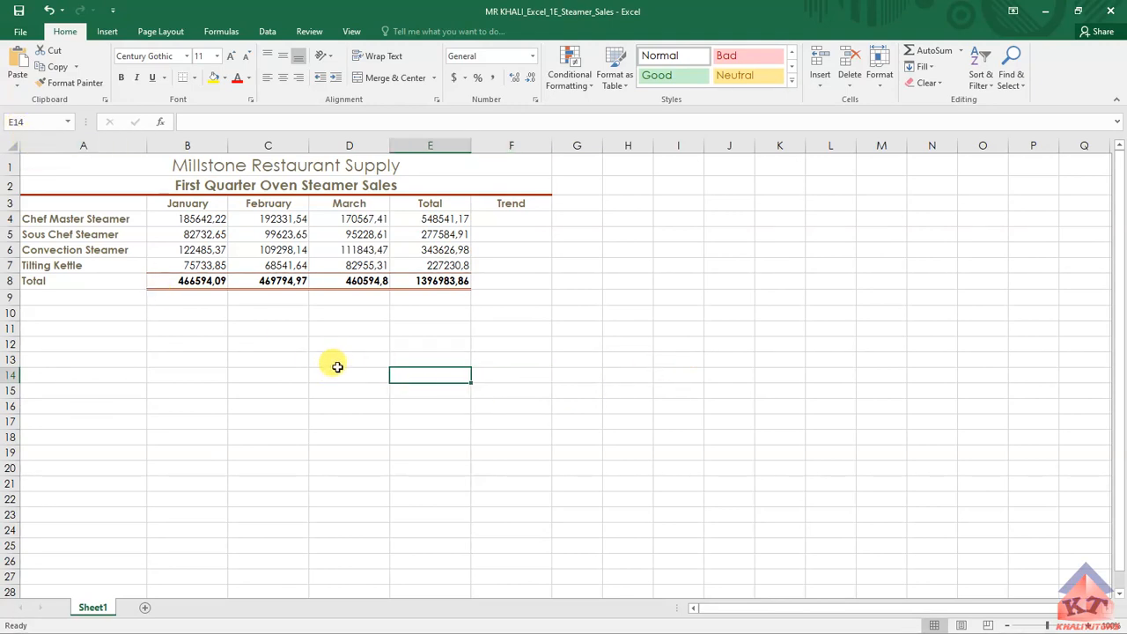